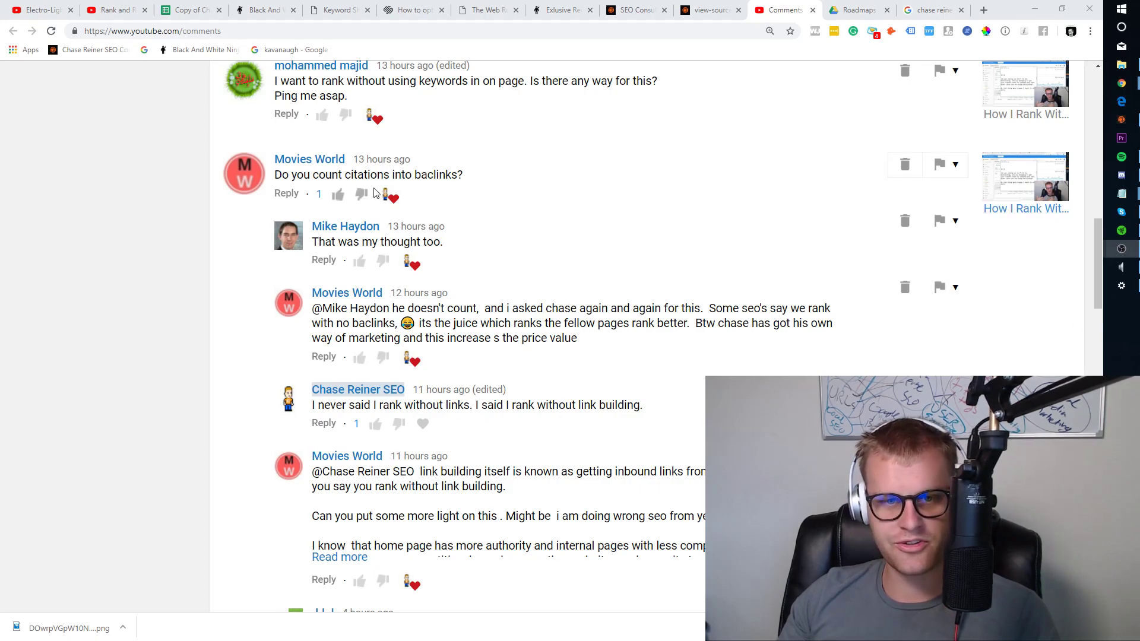
pyautogui.moveTo(496, 243)
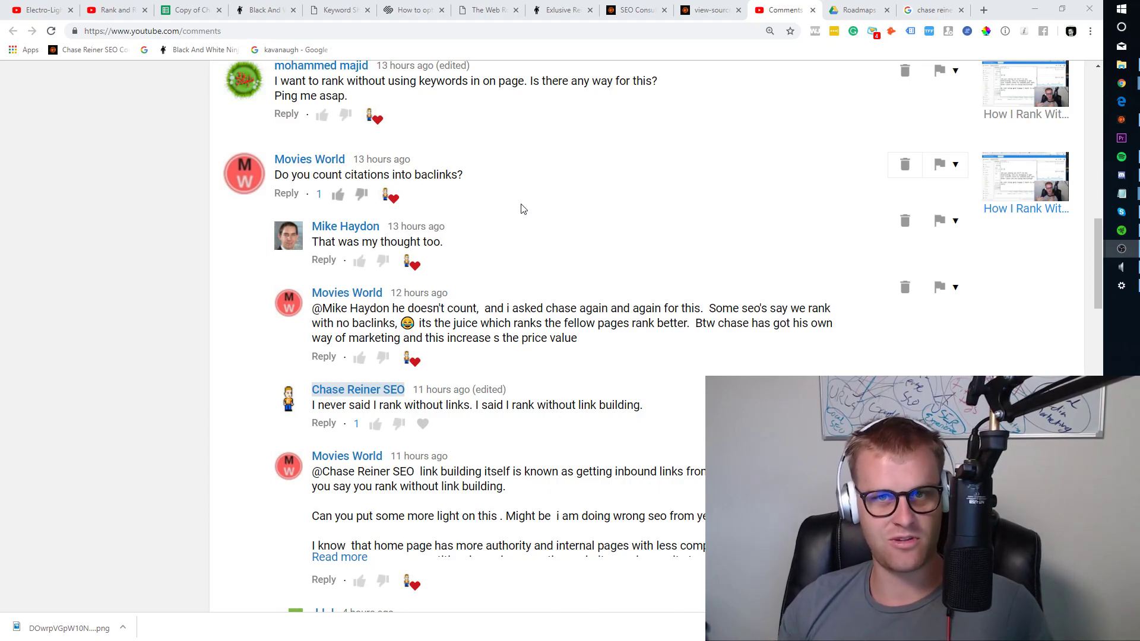
pyautogui.moveTo(523, 235)
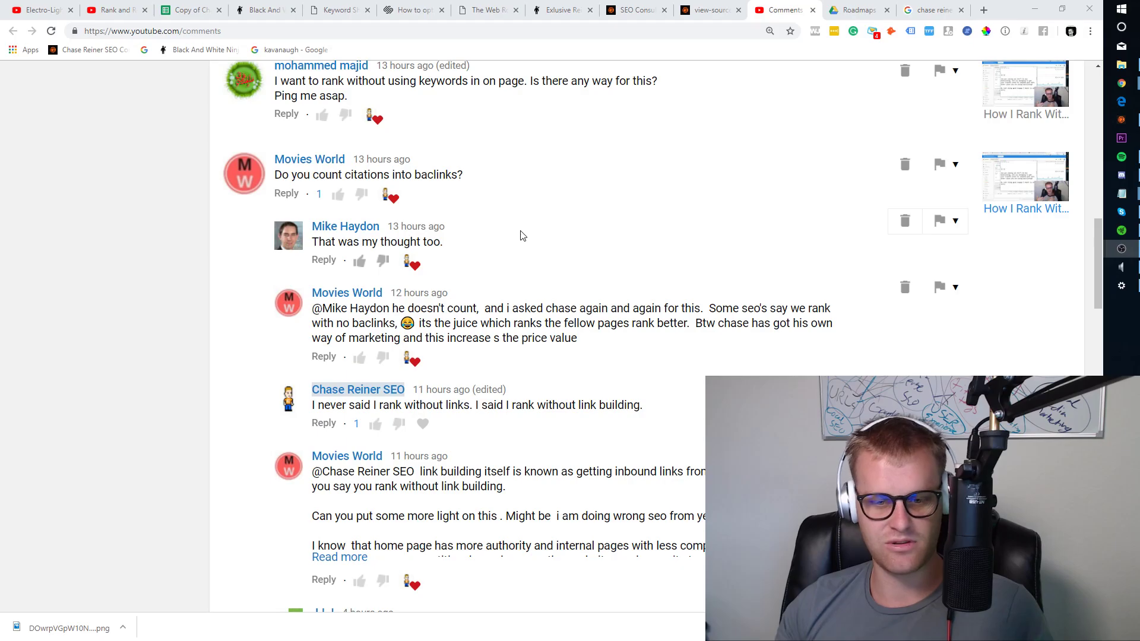